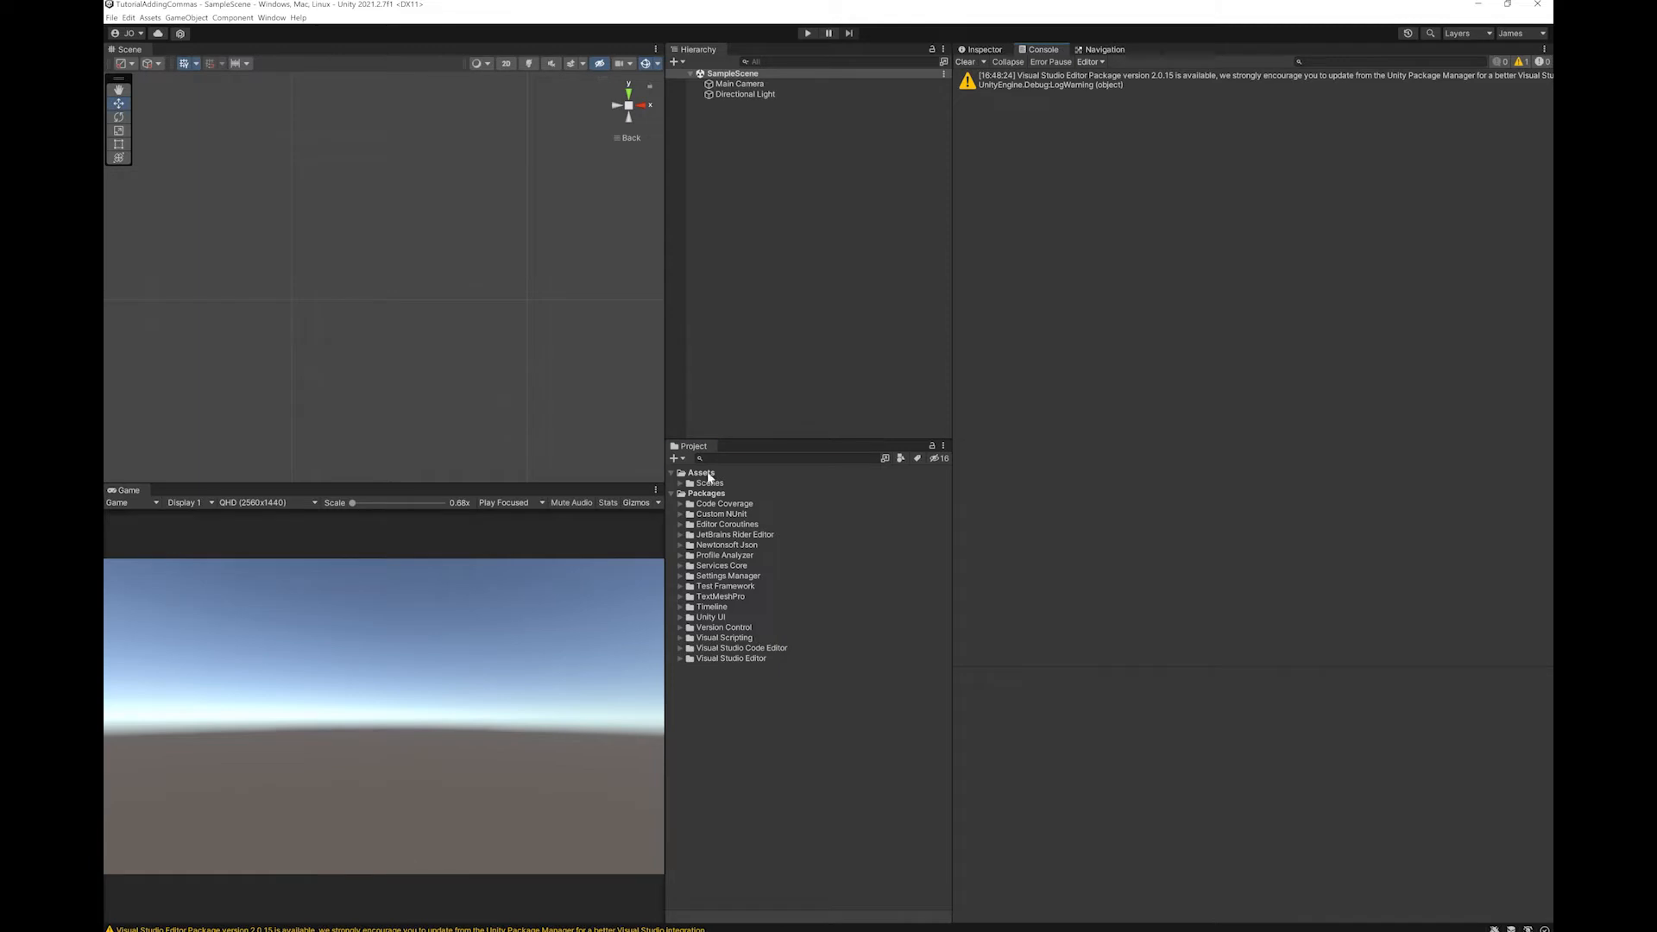
- Create a C# script named ShowFloatWithCommas in the Scripts folder and open it in Visual Studio
right_click(701, 471)
type("ShowFloatWithCommas")
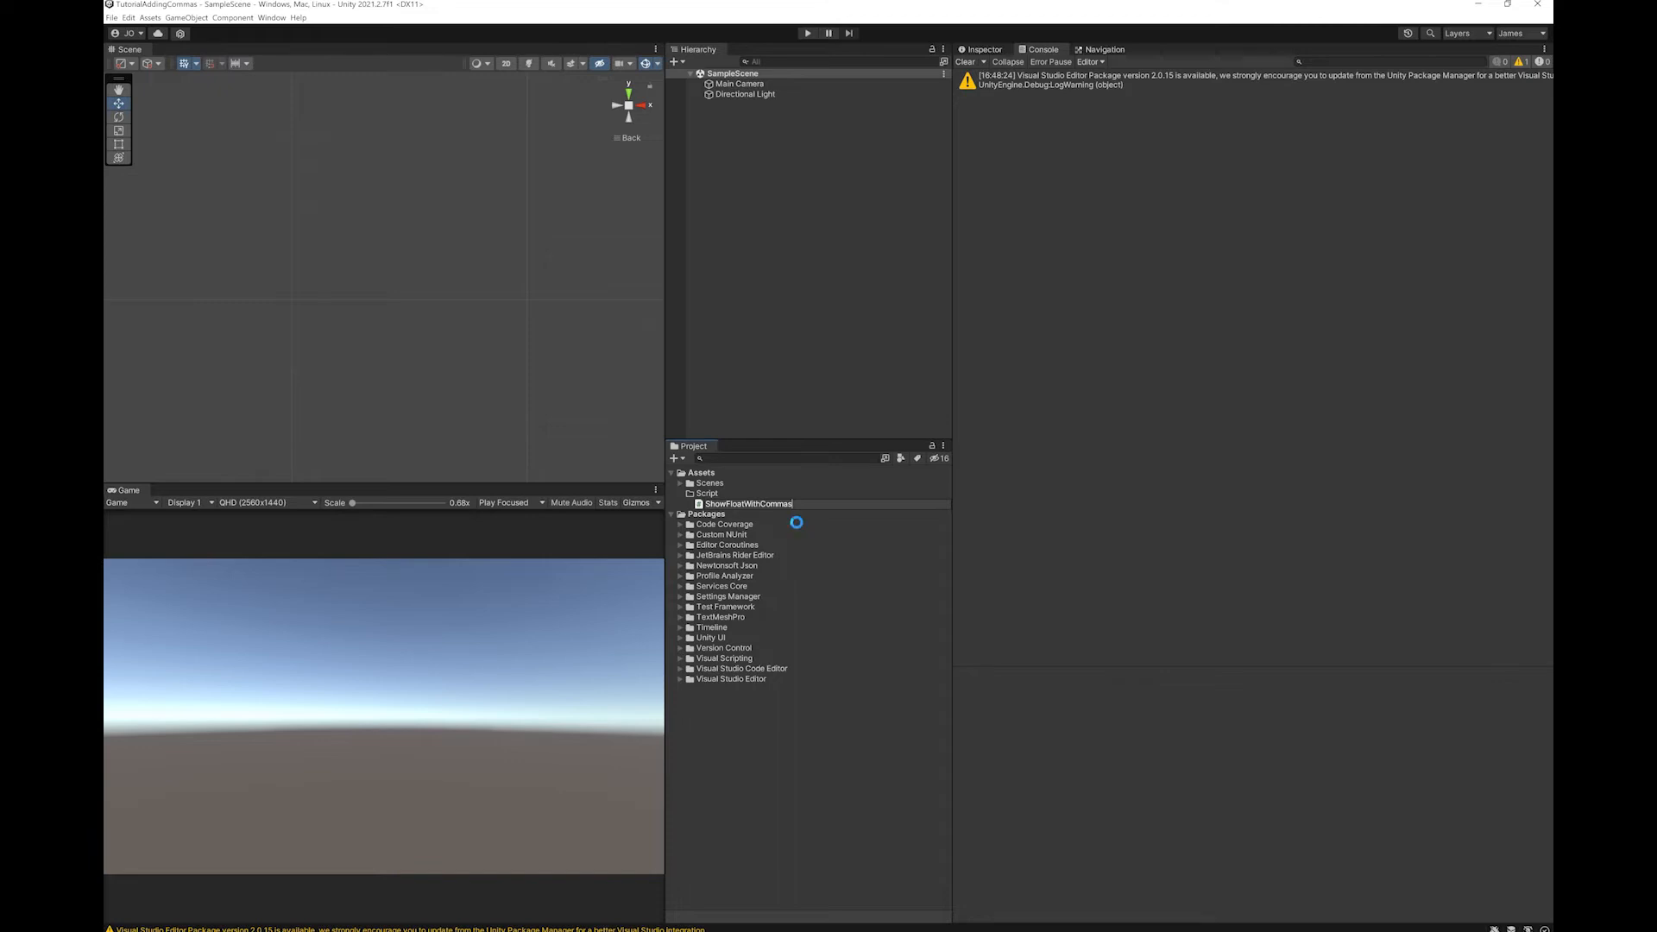
left_click(745, 504)
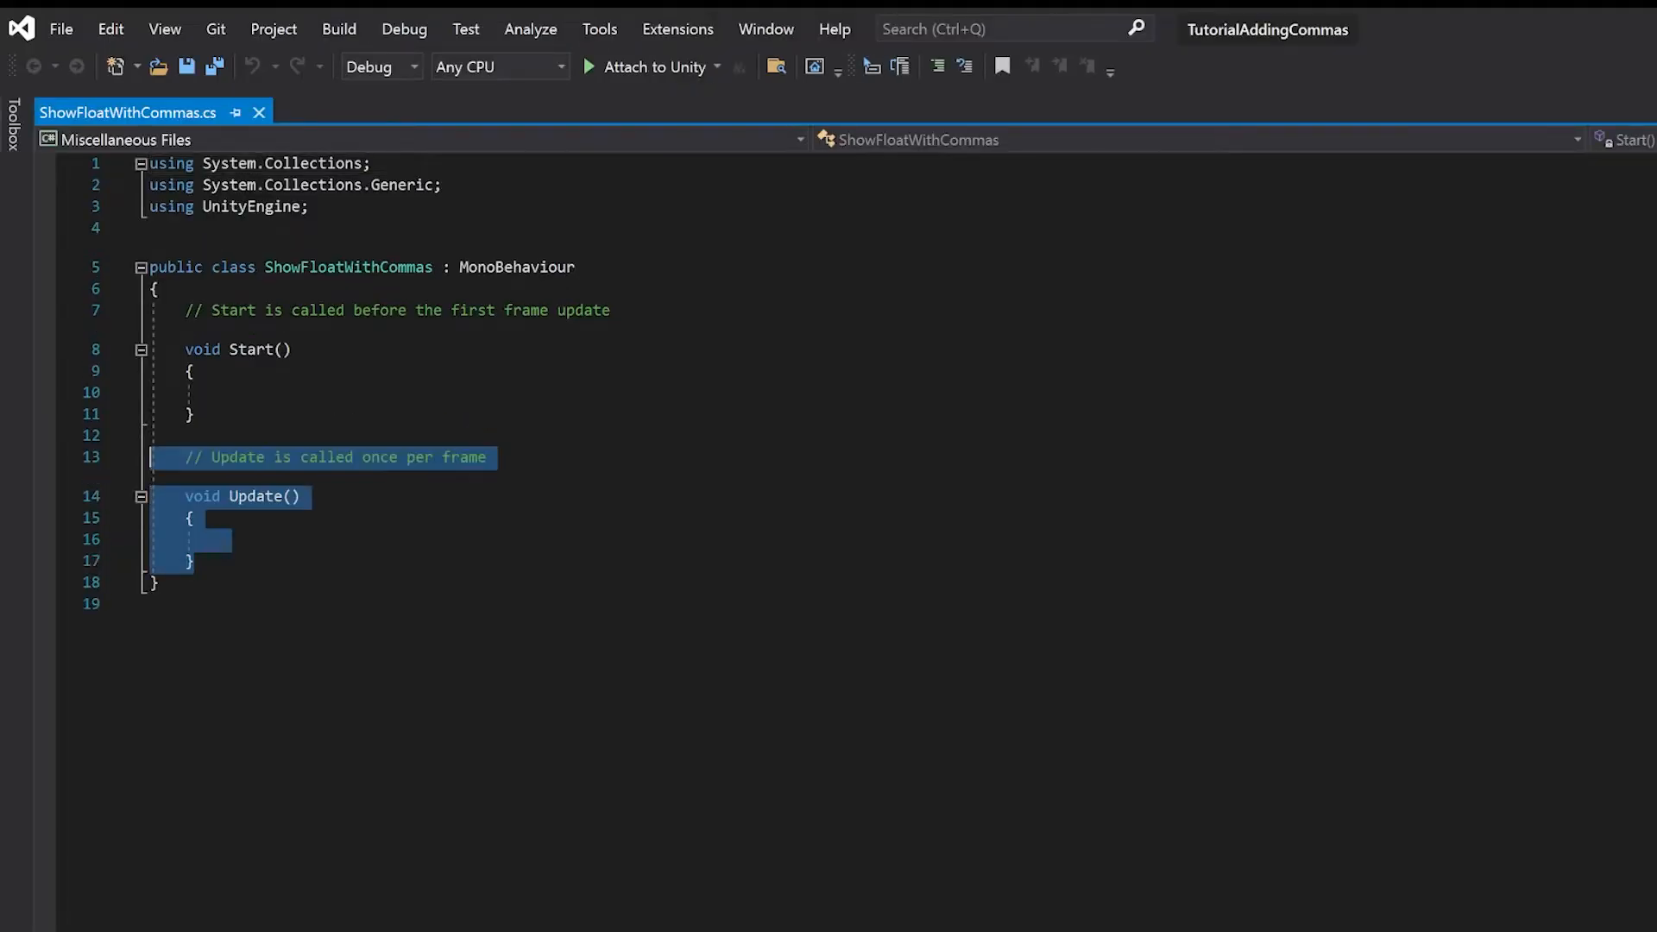
- Delete the Update method and declare float numToDisplay = 789332.3332f inside Start
key("Delete")
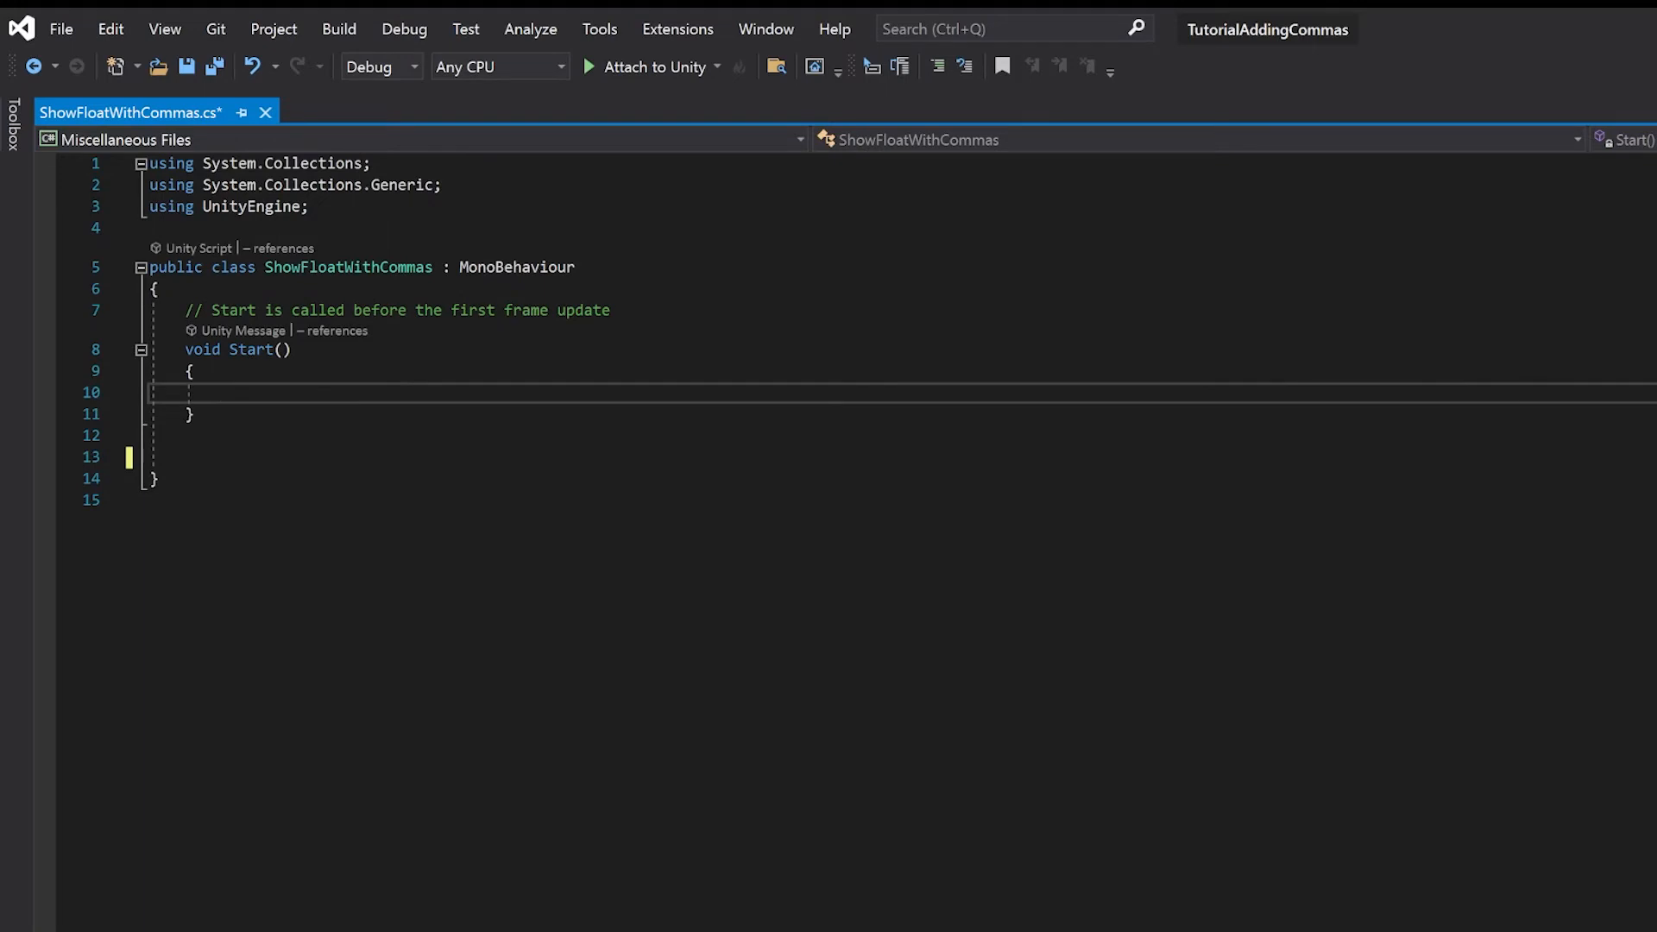
type("float")
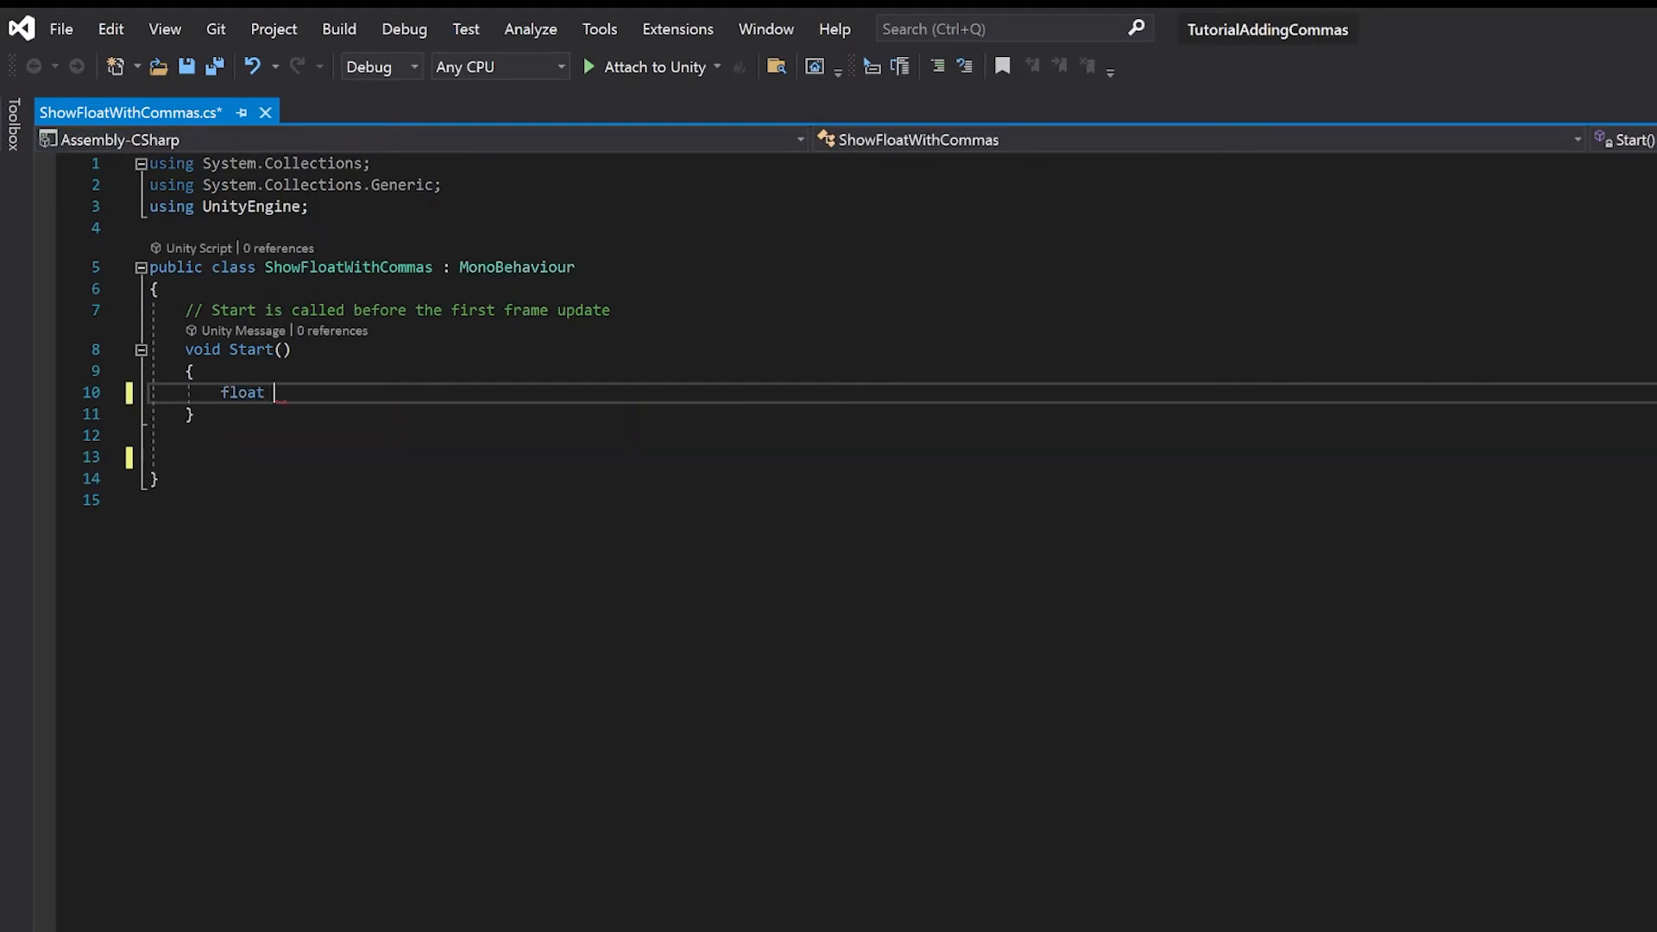
type("numToDisplay")
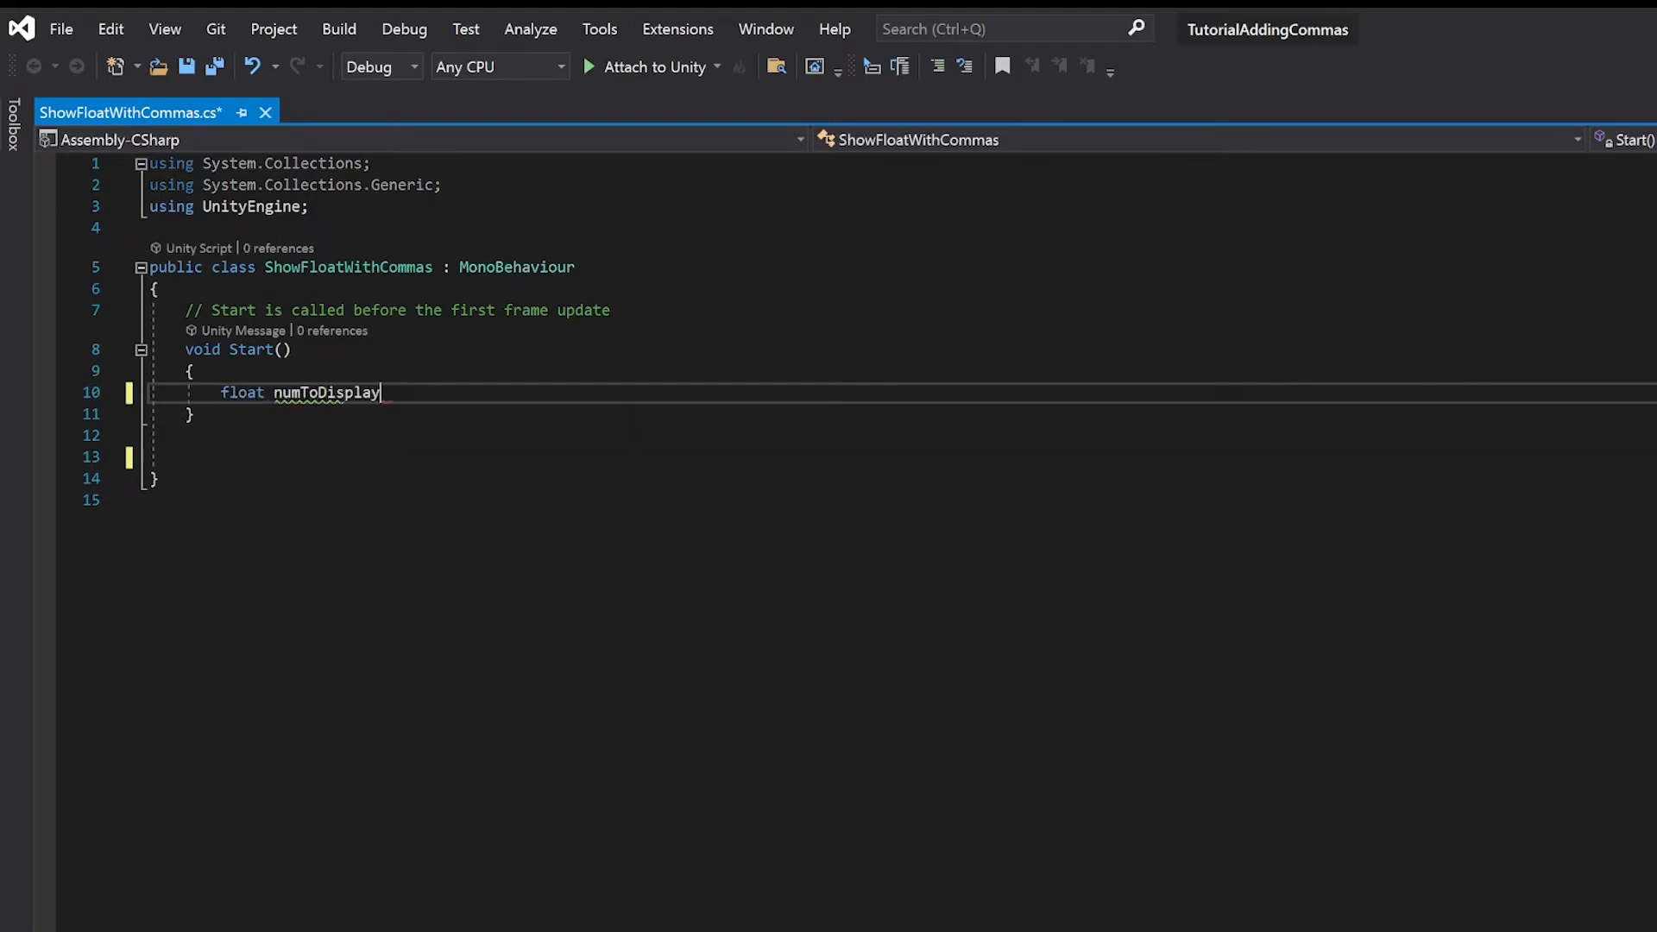
type("=")
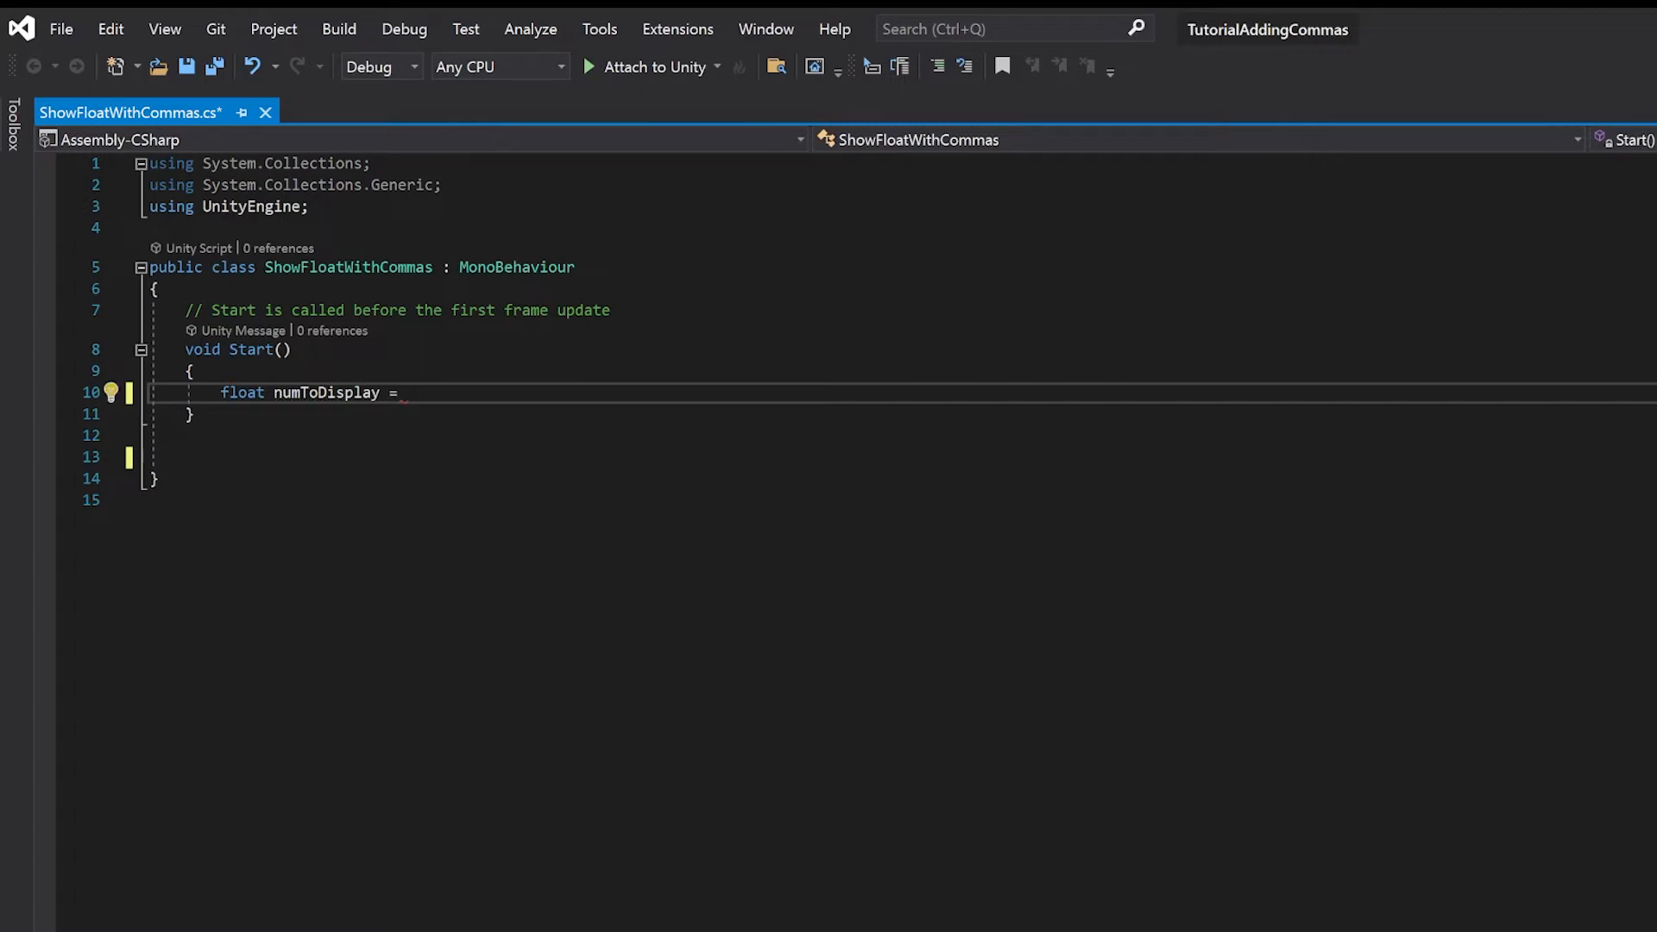
type("789332")
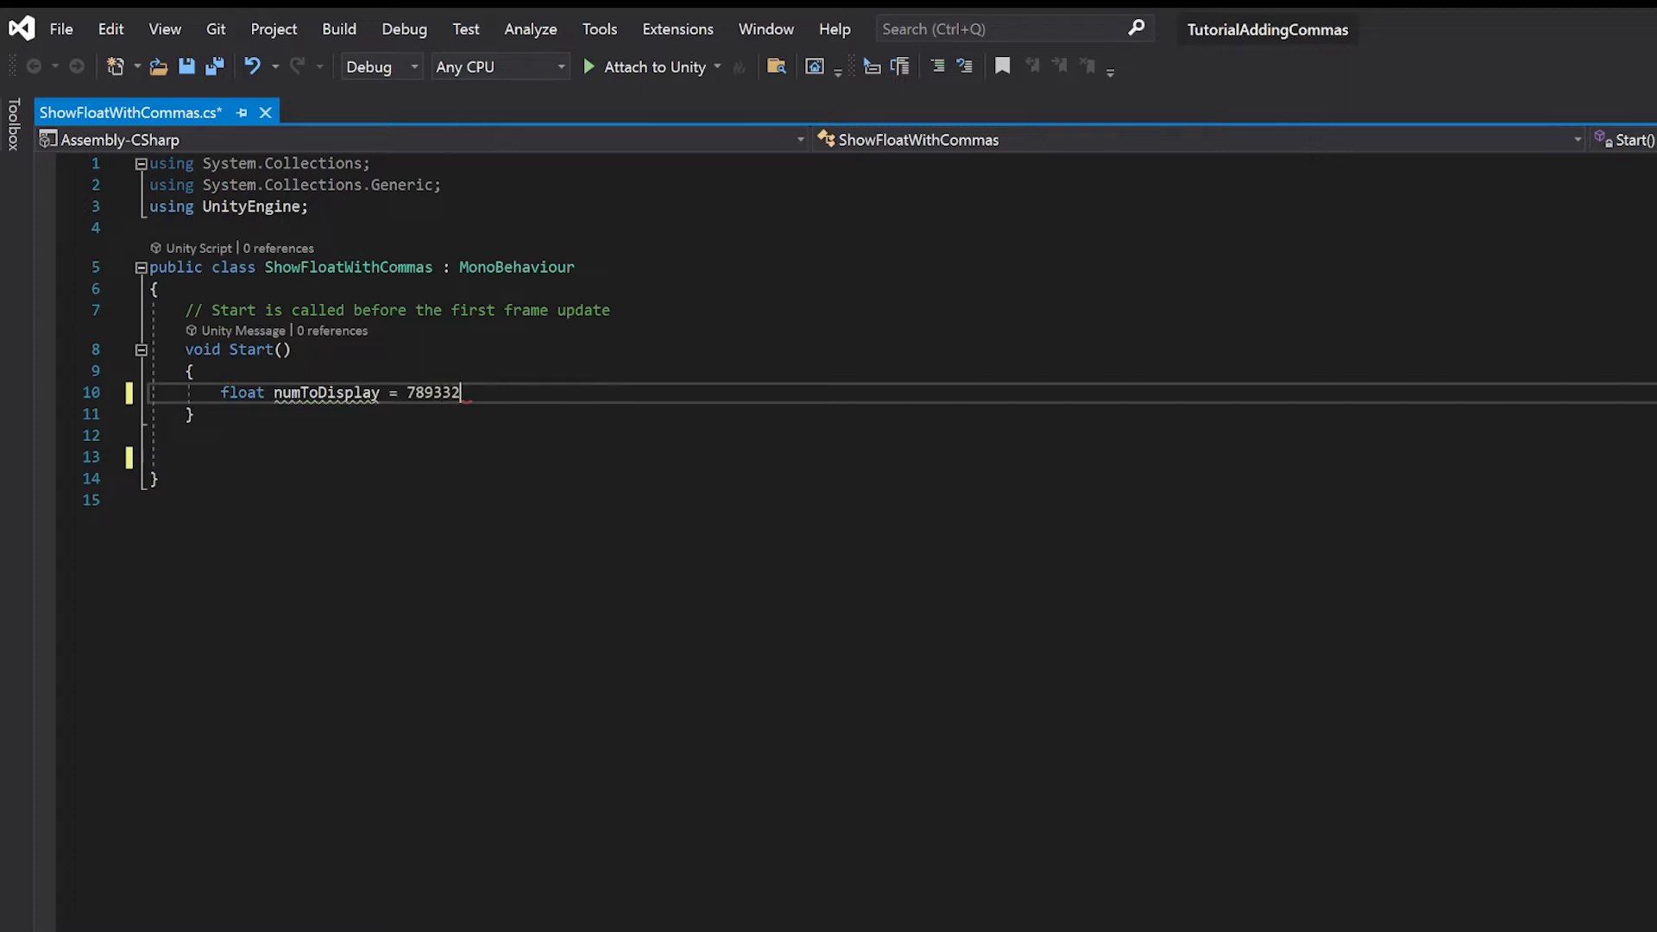
type(".333")
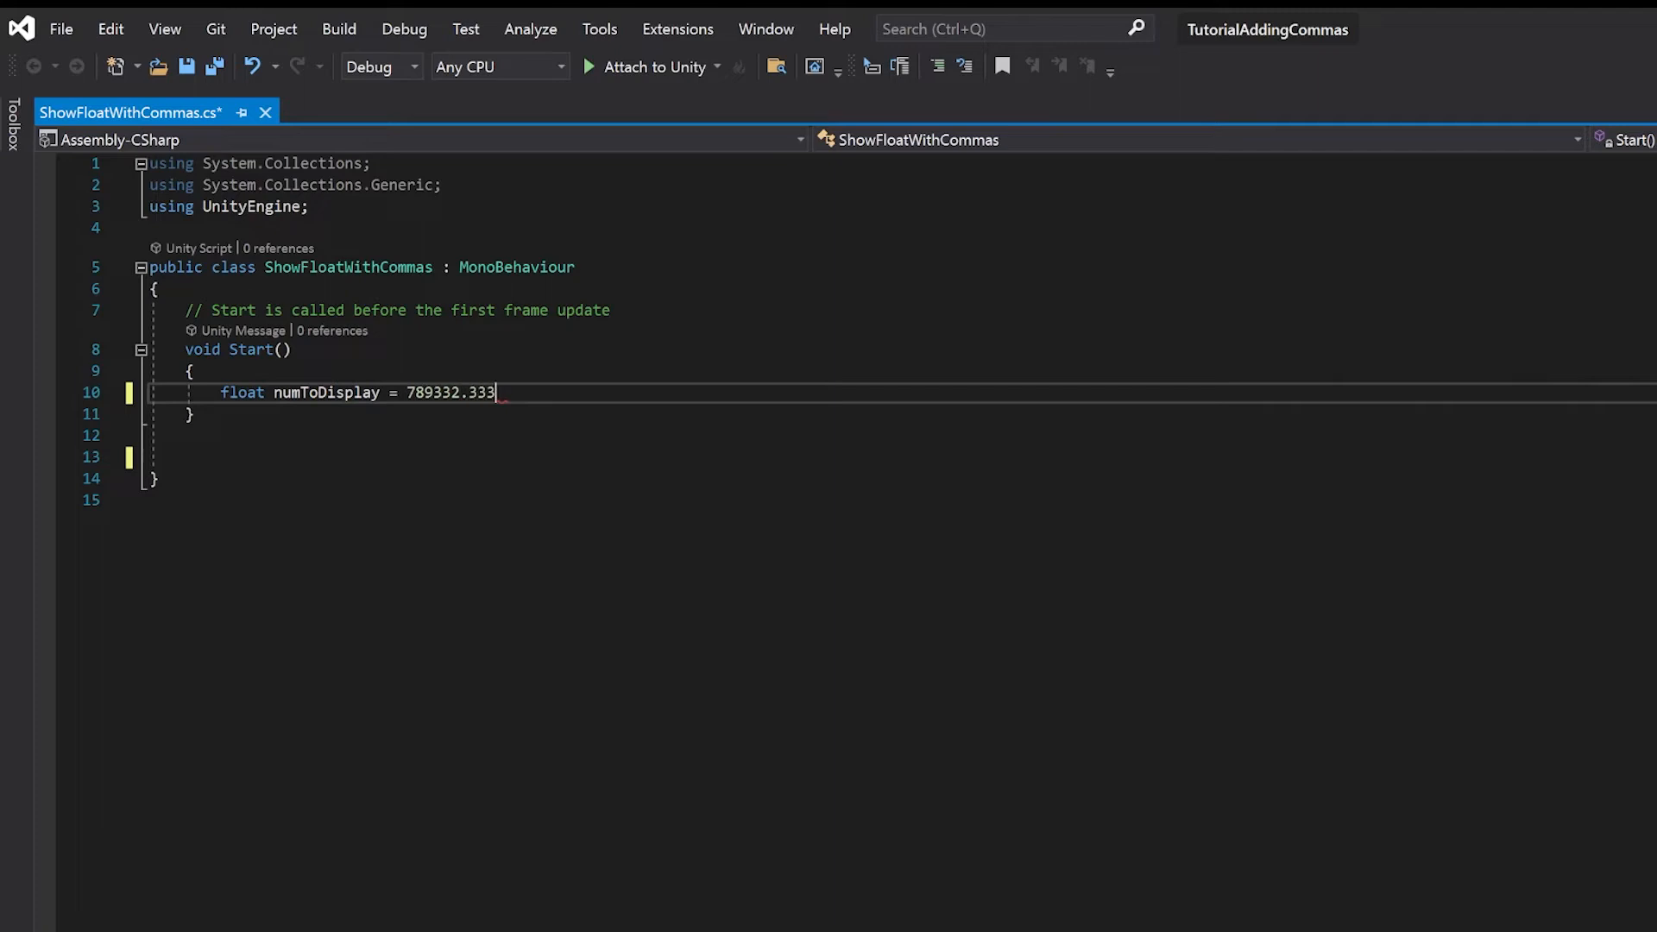
type("2f;")
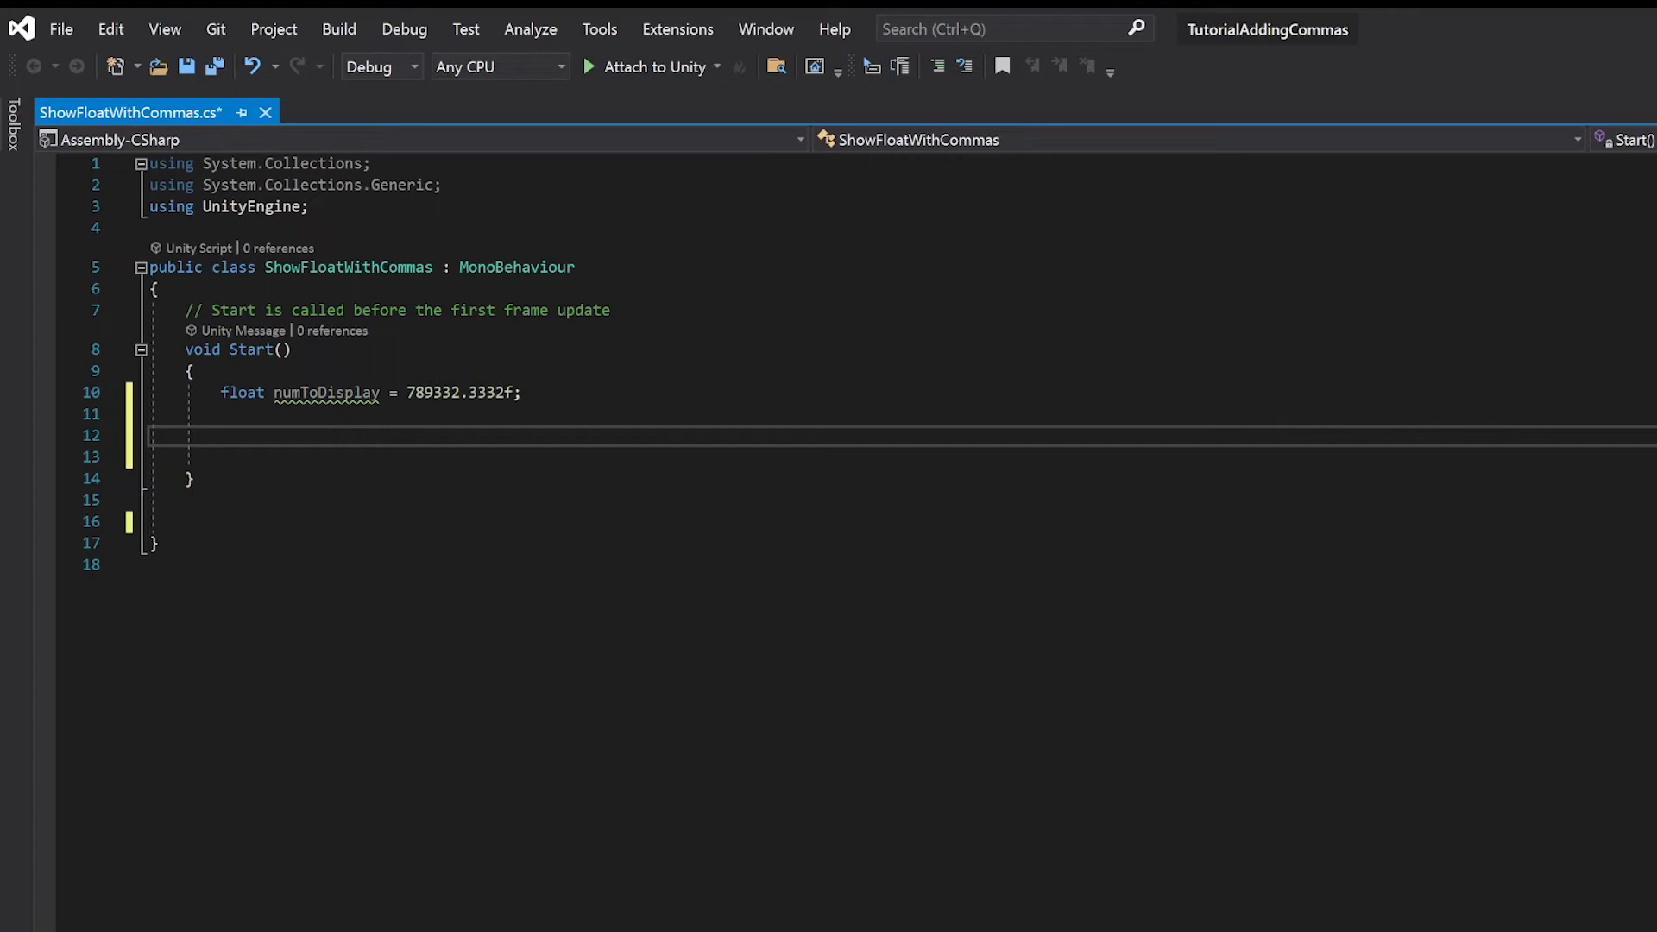
mouse_move(241, 394)
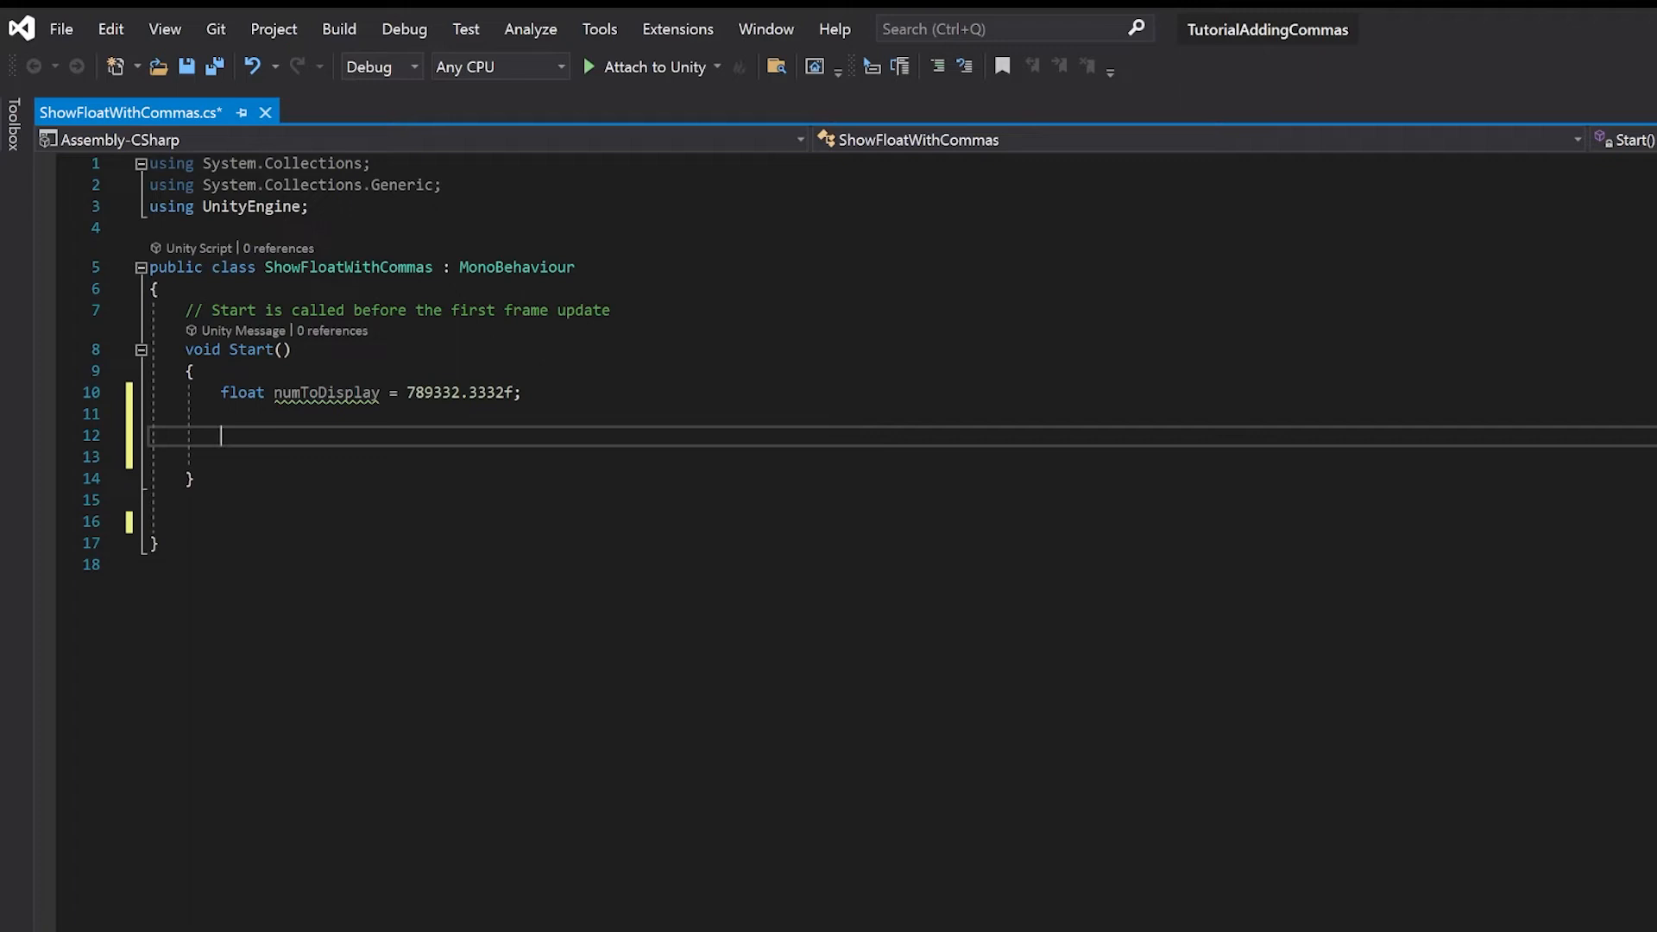
- Add Debug.Log(numToDisplay.ToString("n2")); inside Start to log the comma-formatted value
type("deb")
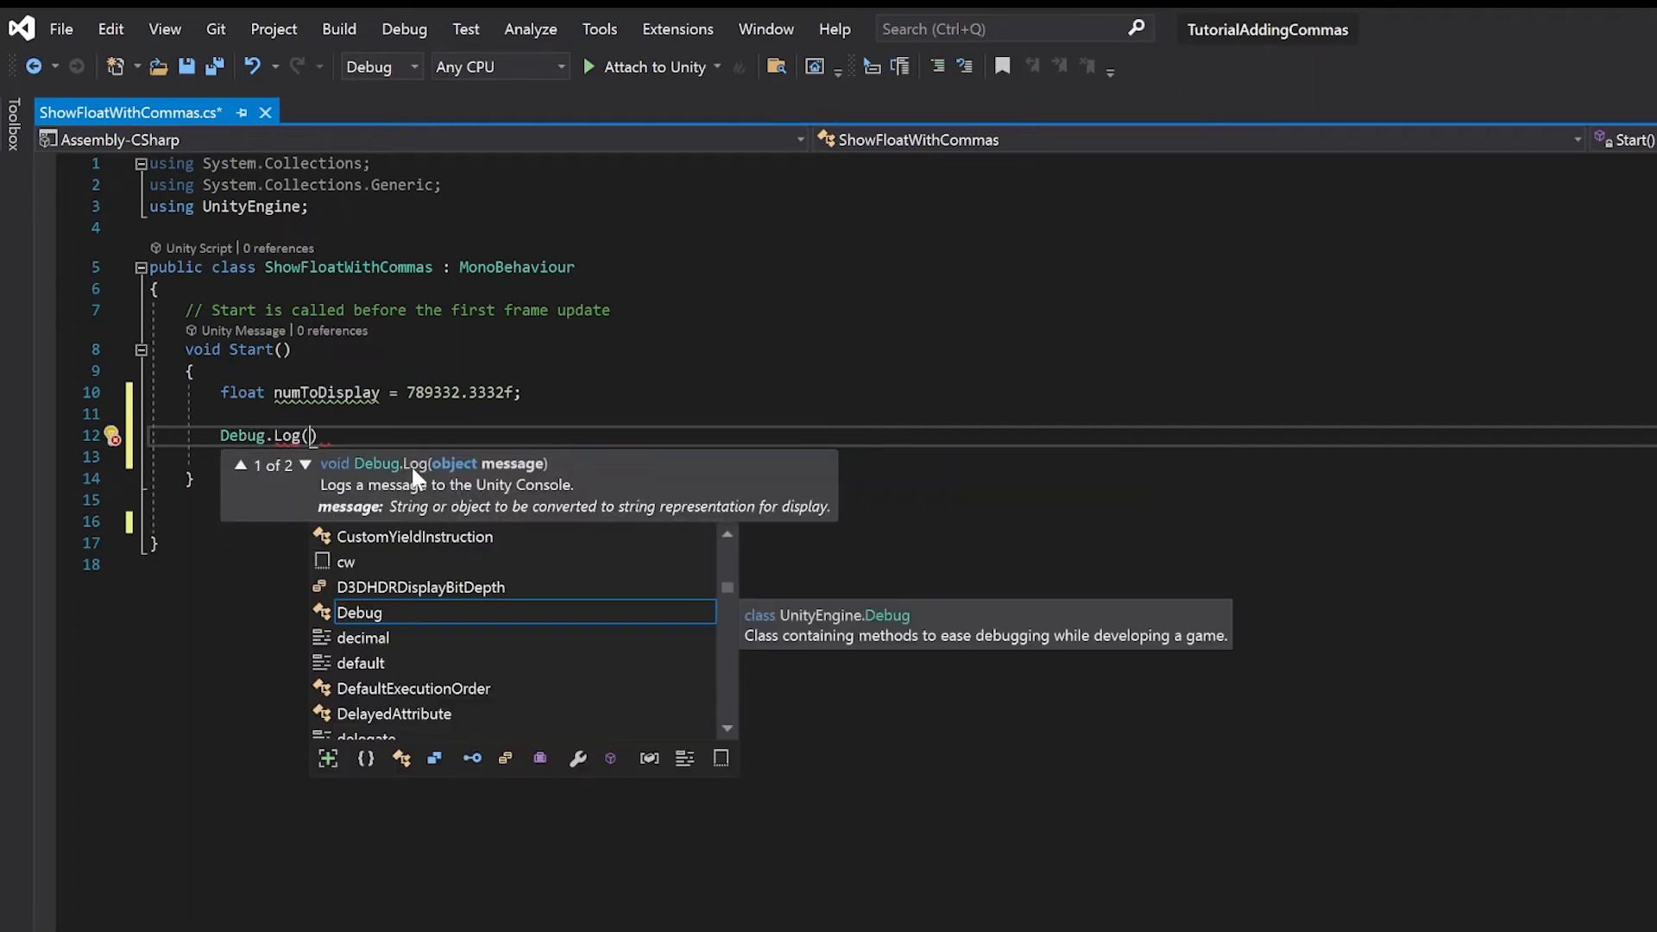
type("numToDisplay")
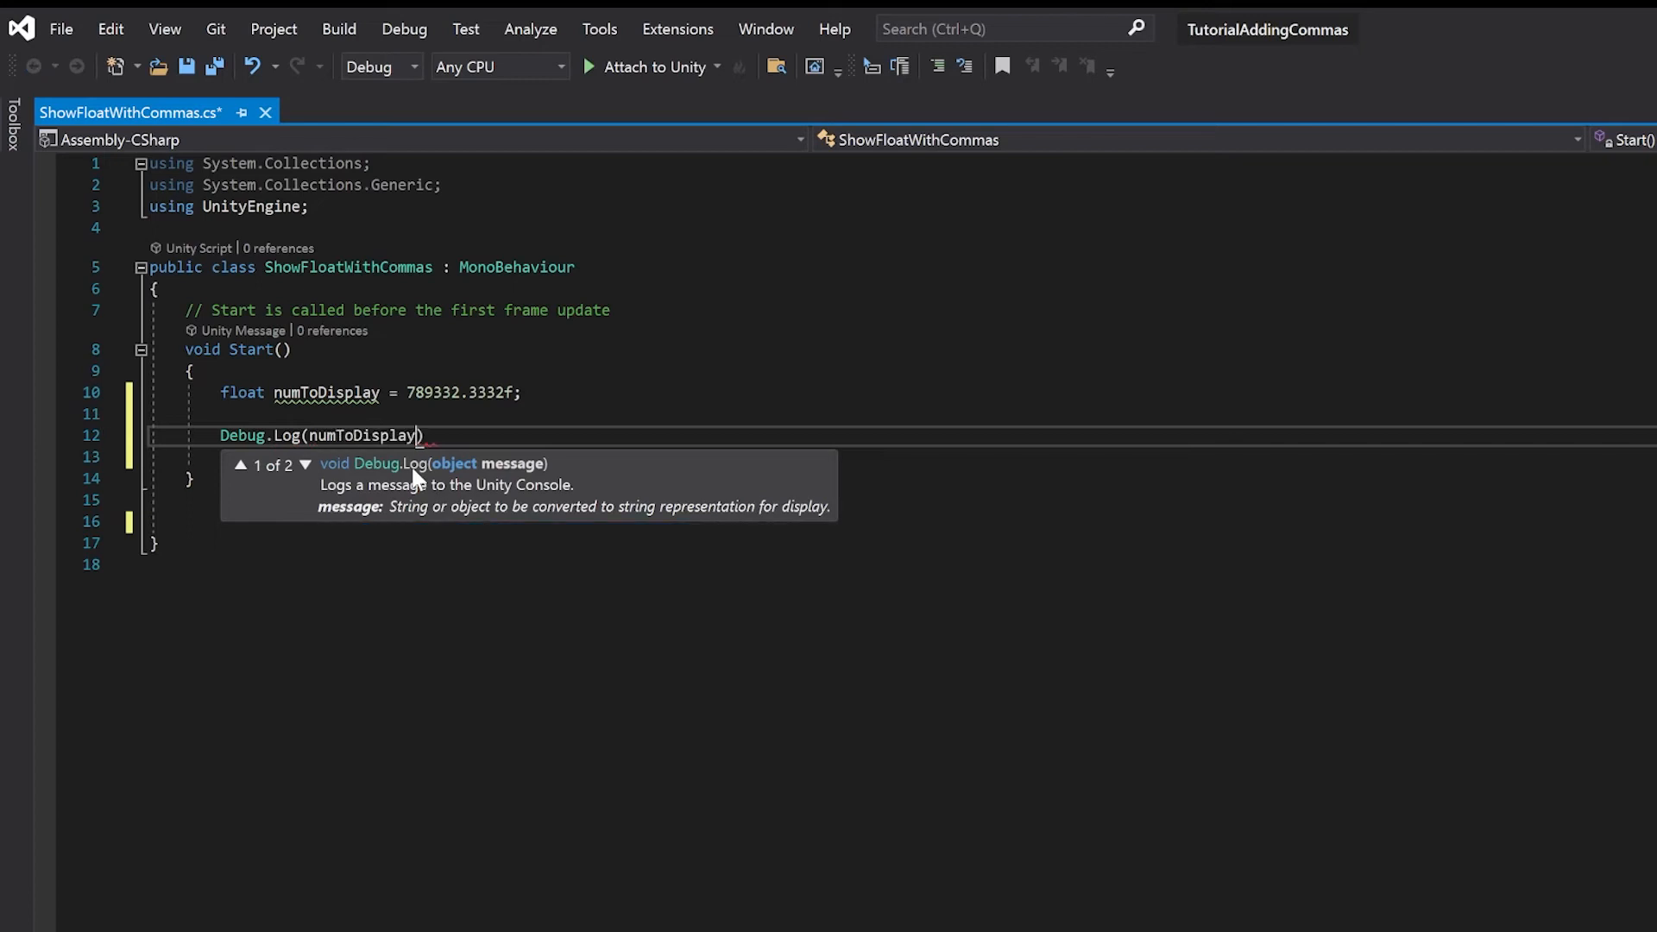
type(".ToString(")
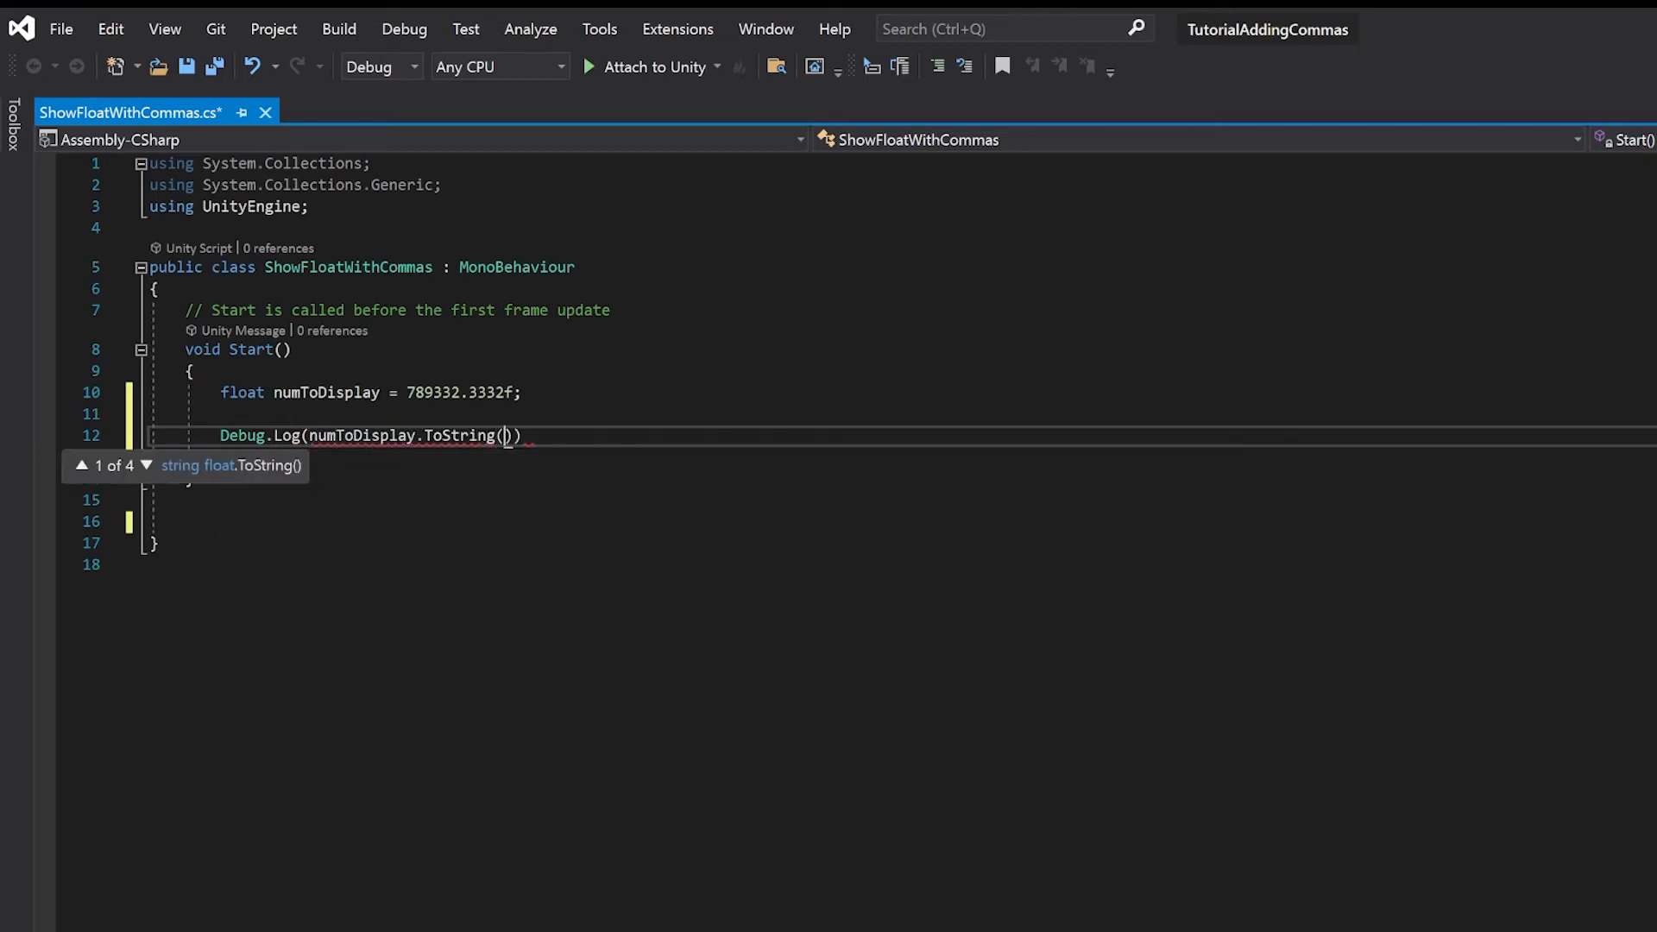
type("\"n2\"")
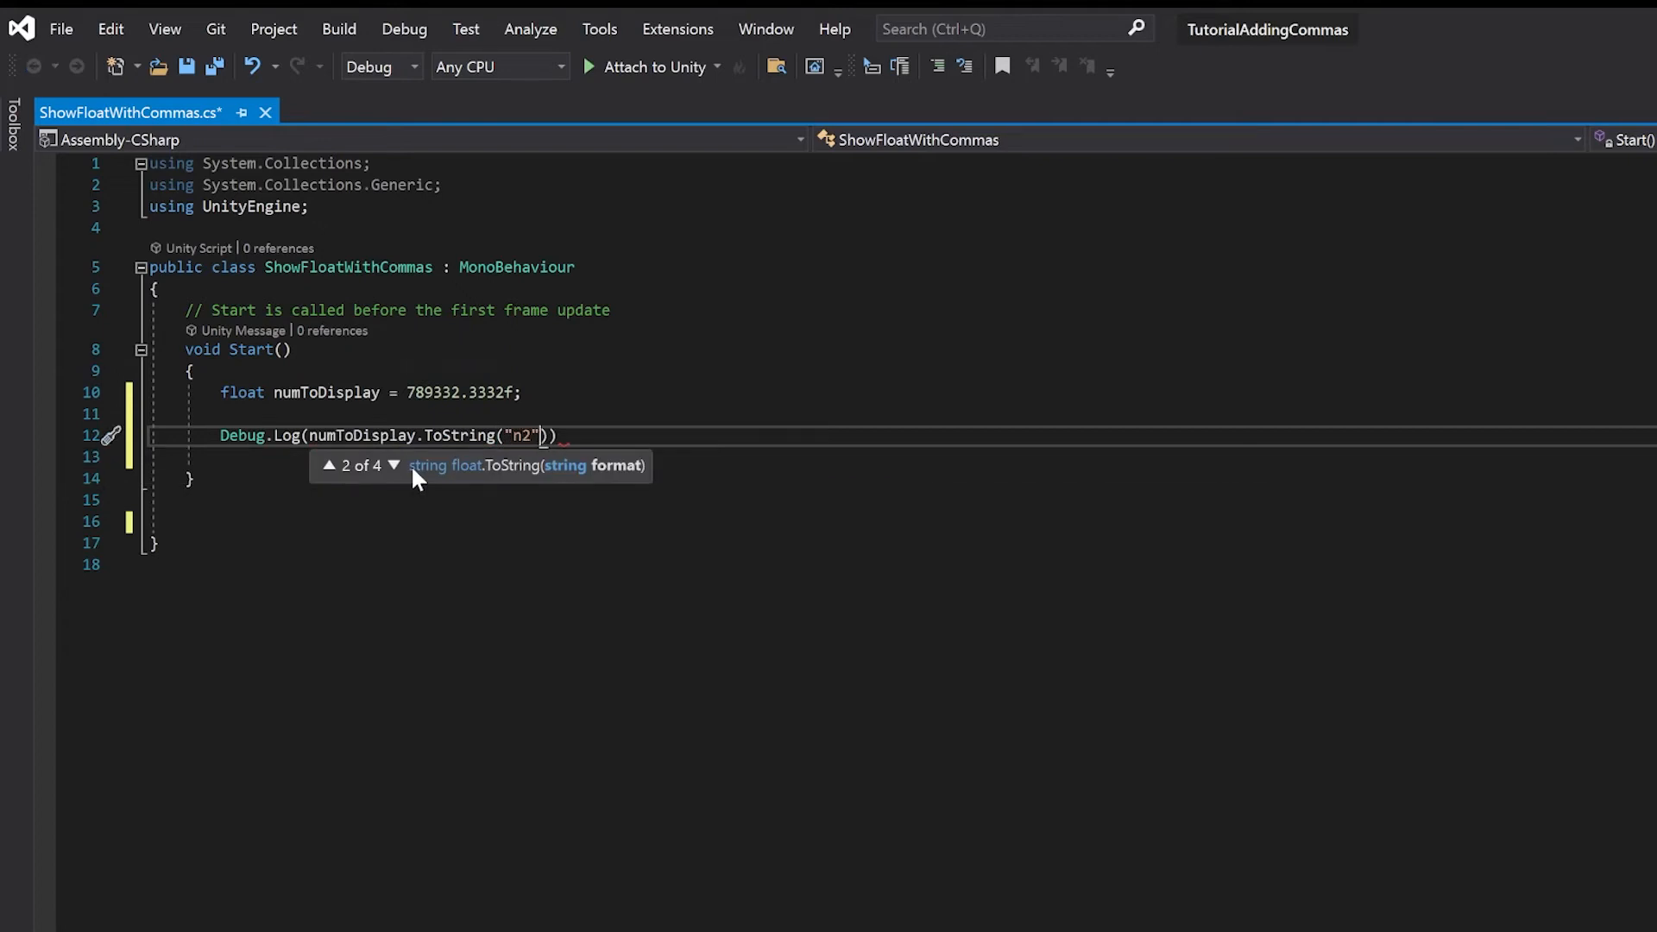
type(");")
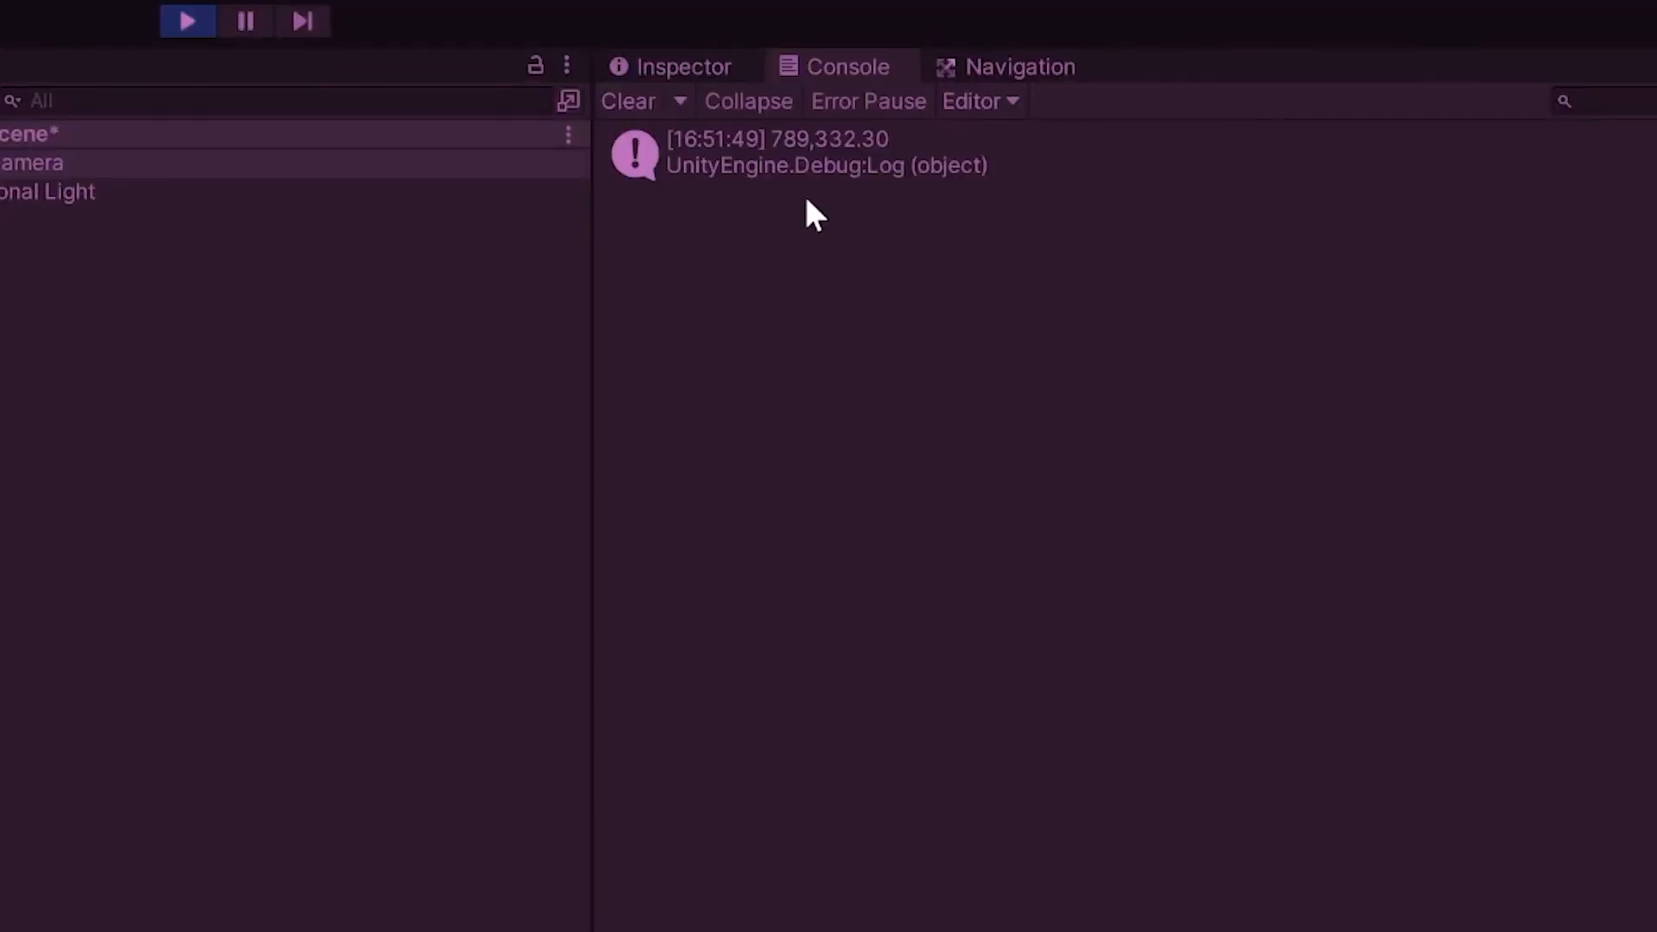
- Select the logged 789,332.30 Console entry, then exit Play mode
left_click(801, 151)
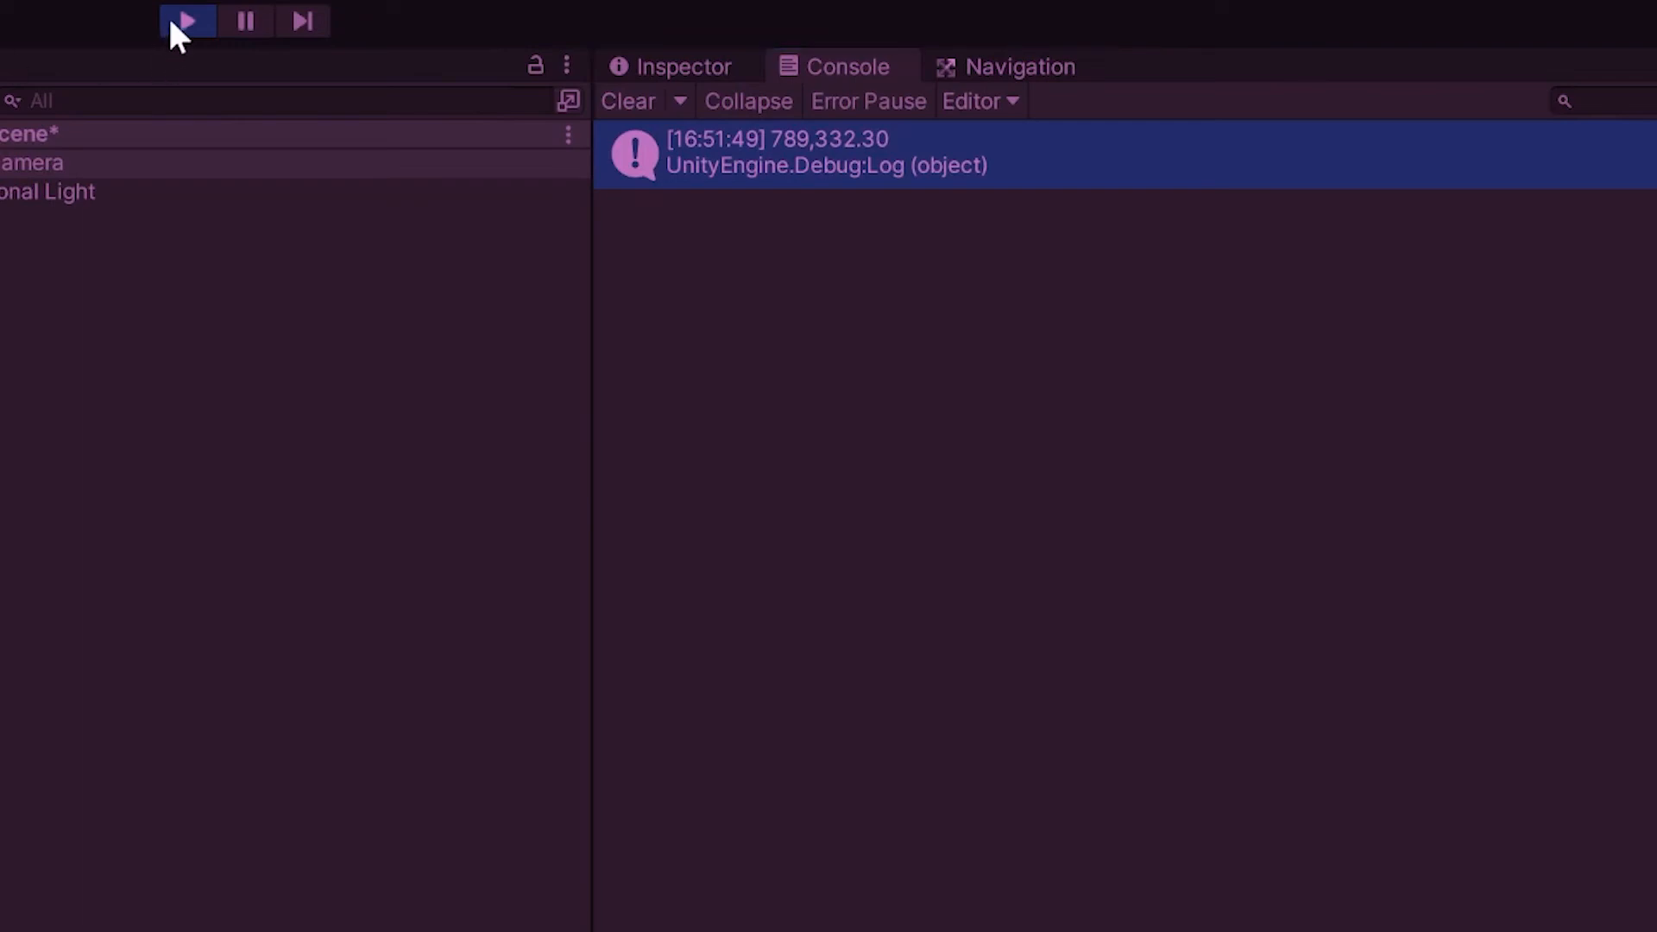
left_click(190, 21)
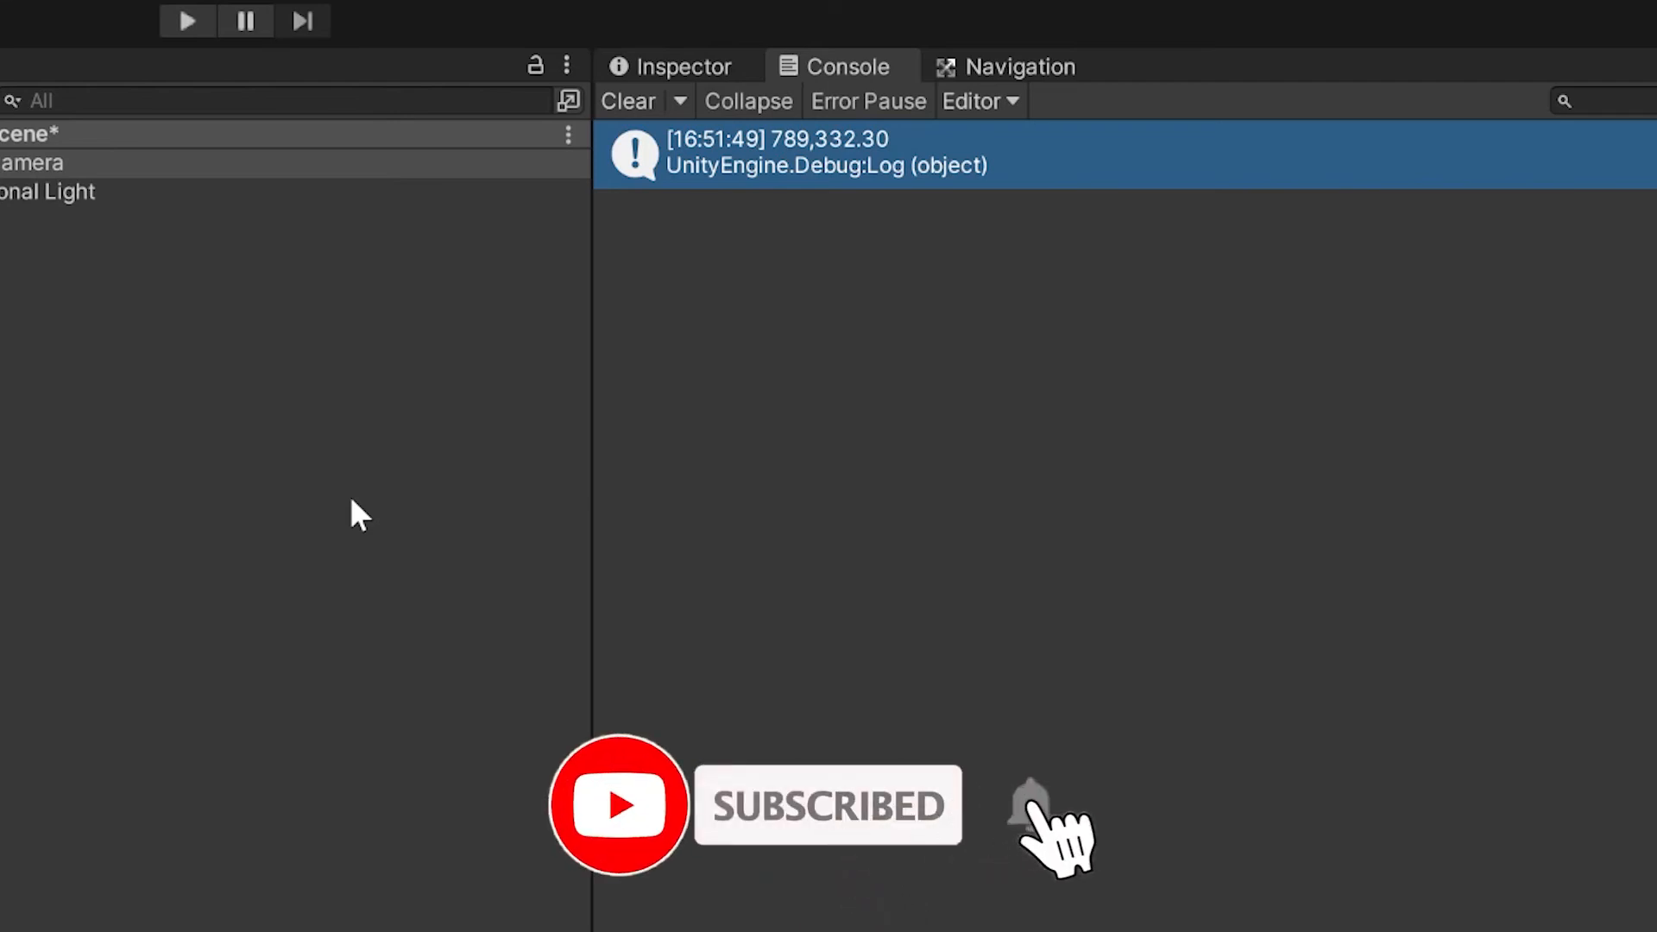
left_click(1024, 807)
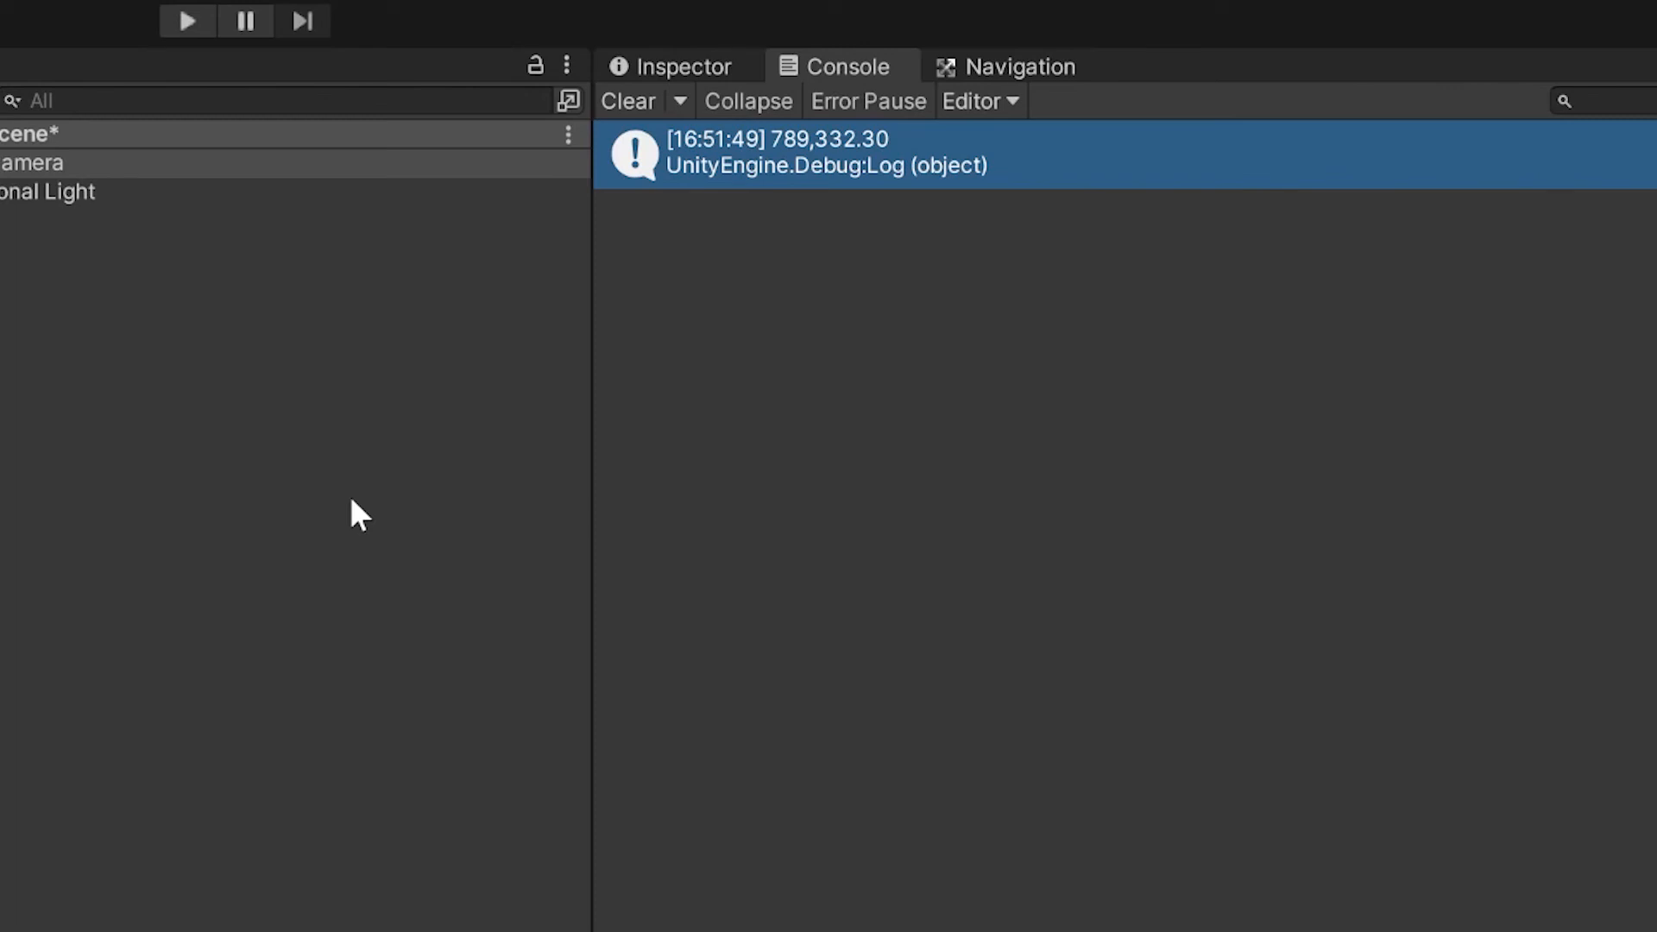
mouse_move(1281, 369)
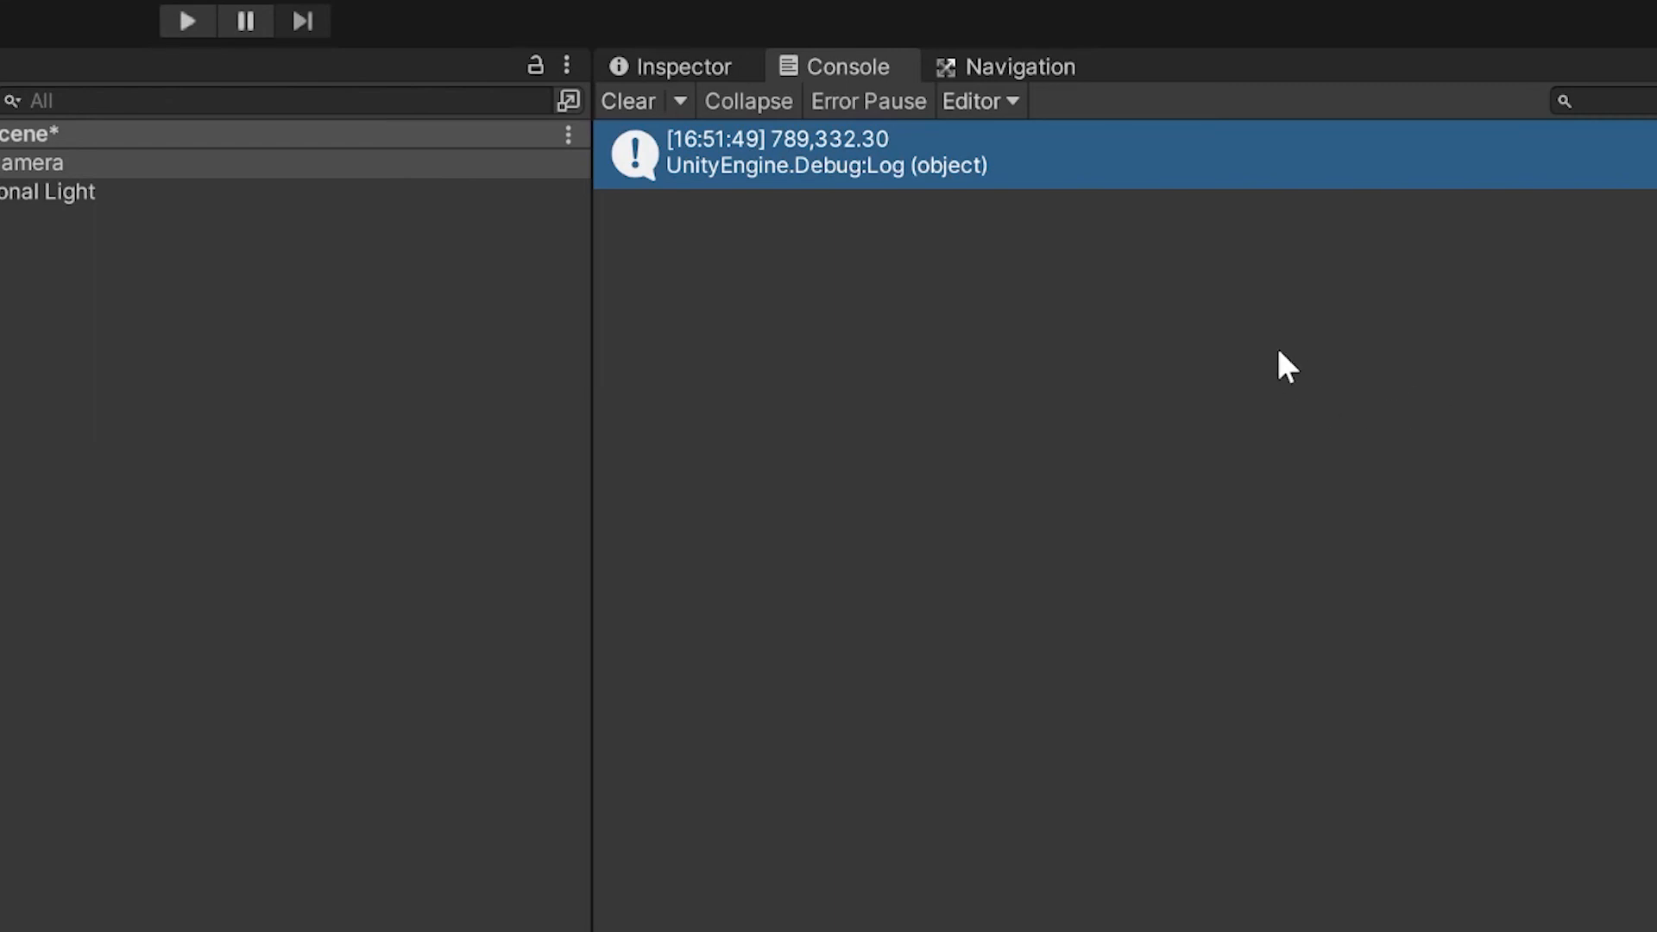